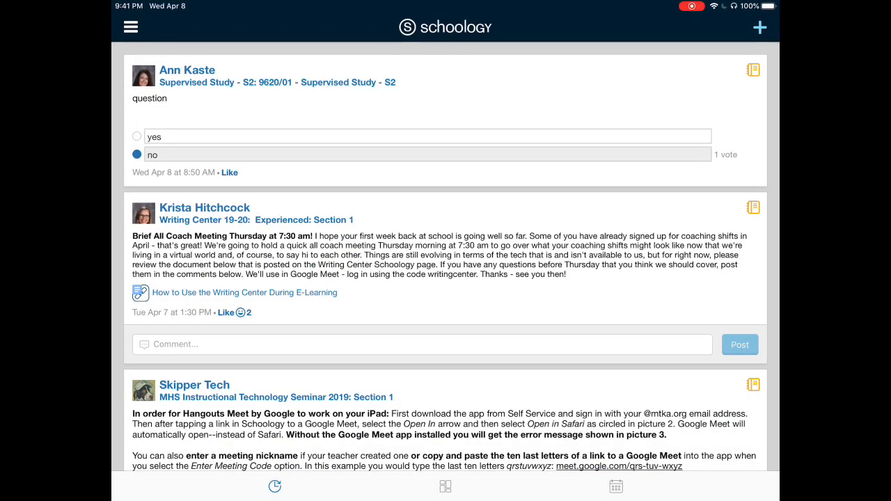
Navigate via Courses to the Sample Course and show its materials list
click(131, 28)
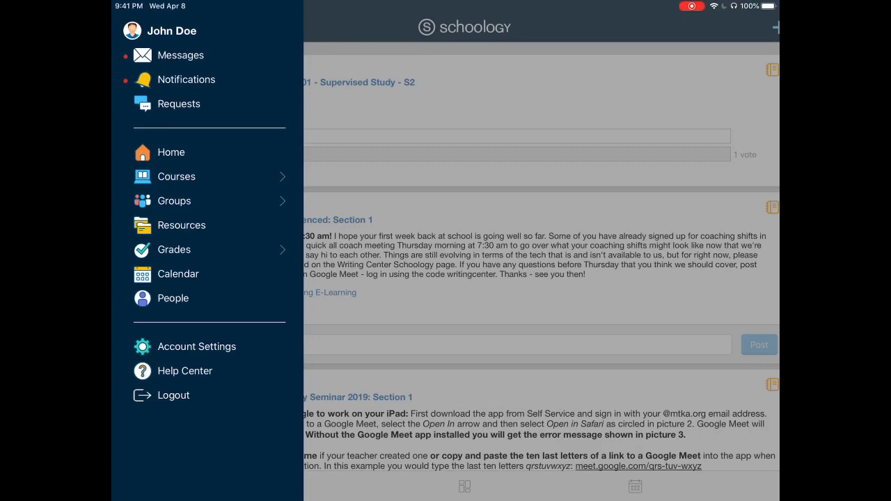
click(175, 175)
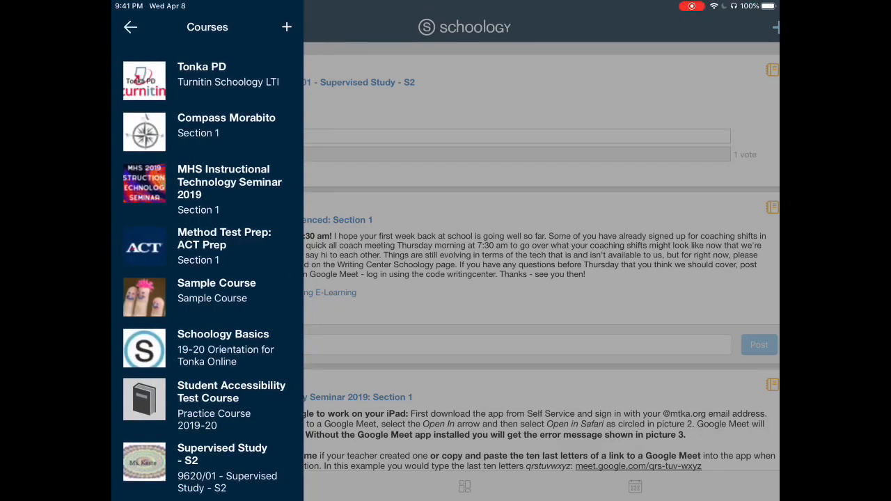
click(217, 283)
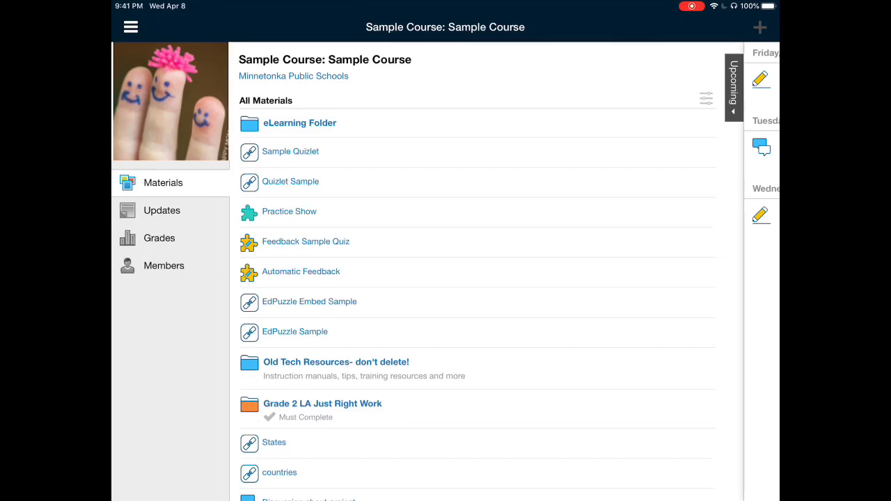
View the Sample Assignment's attached Sample Notability PDF worksheet
click(732, 86)
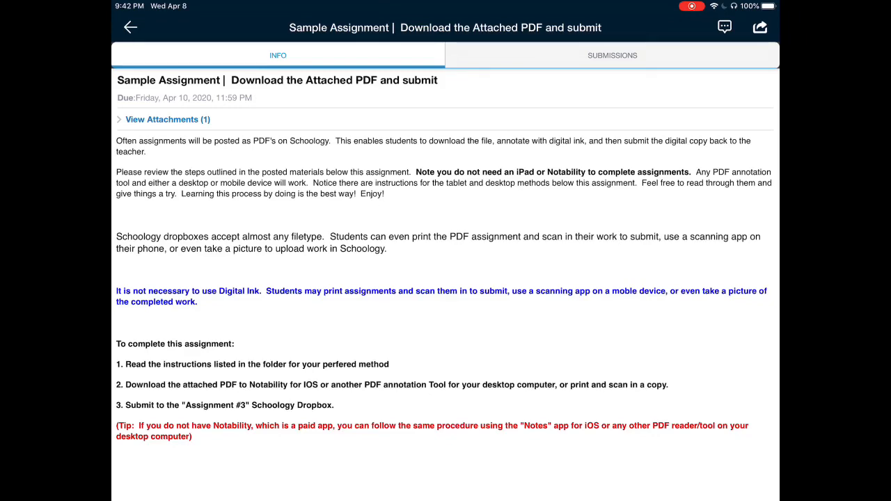
click(167, 120)
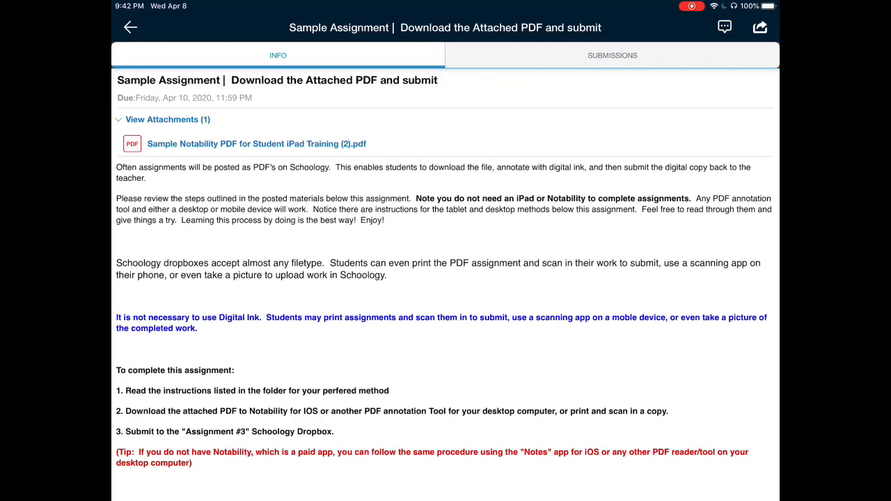
click(257, 143)
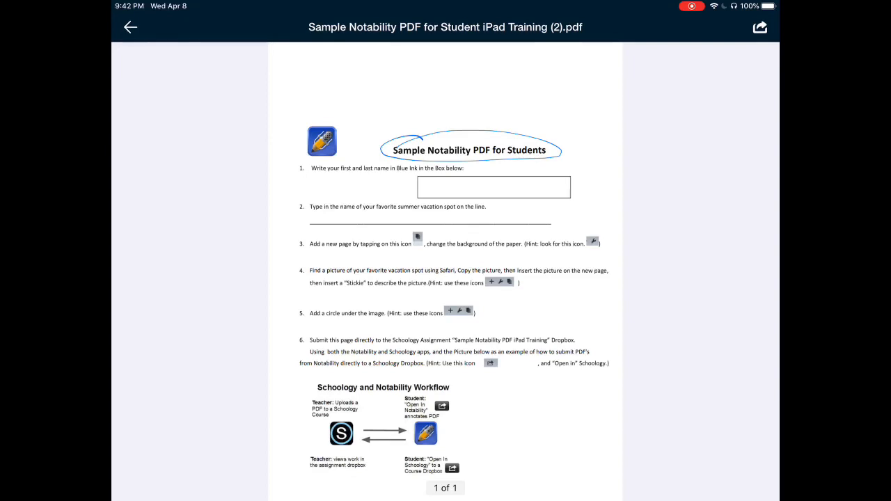
Share the worksheet PDF to Notability so its import options appear
click(760, 27)
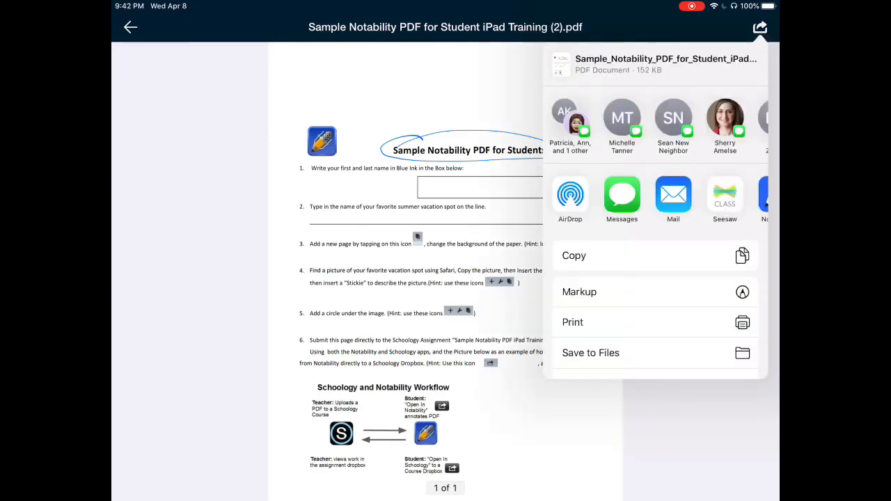
scroll(left, 3)
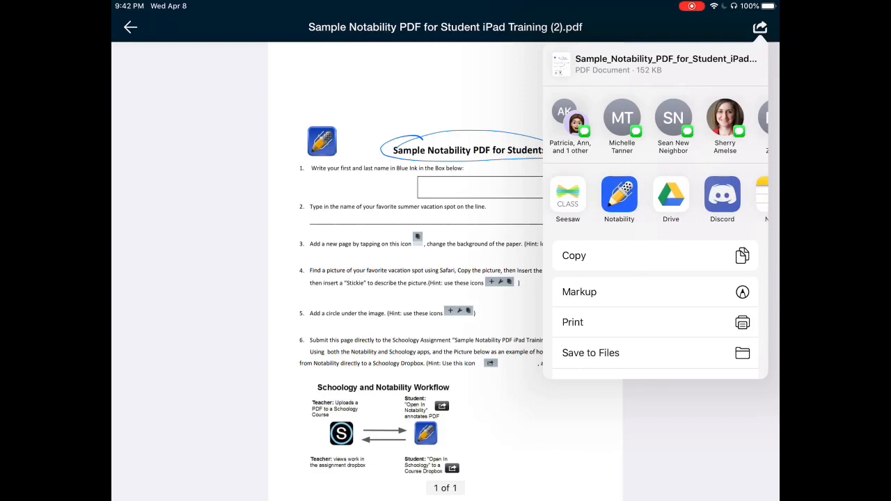
click(618, 194)
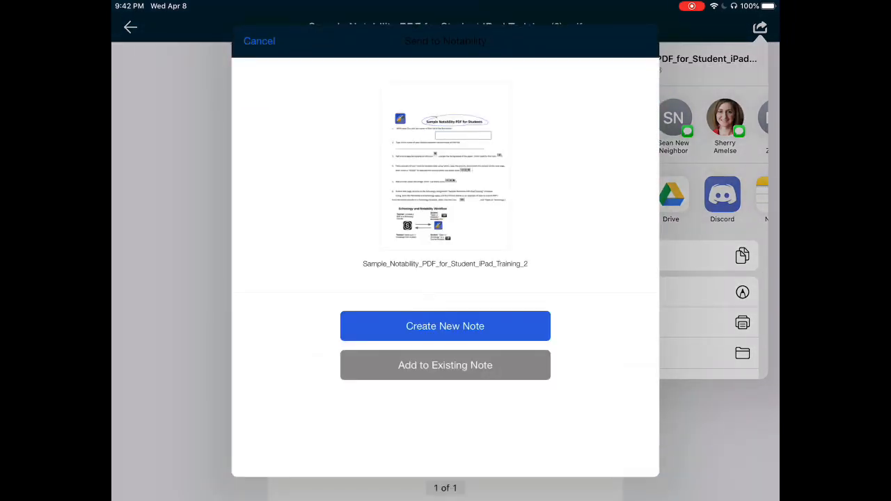
Import the worksheet as a new note titled 'Sample note' in the Practice Folder
click(446, 326)
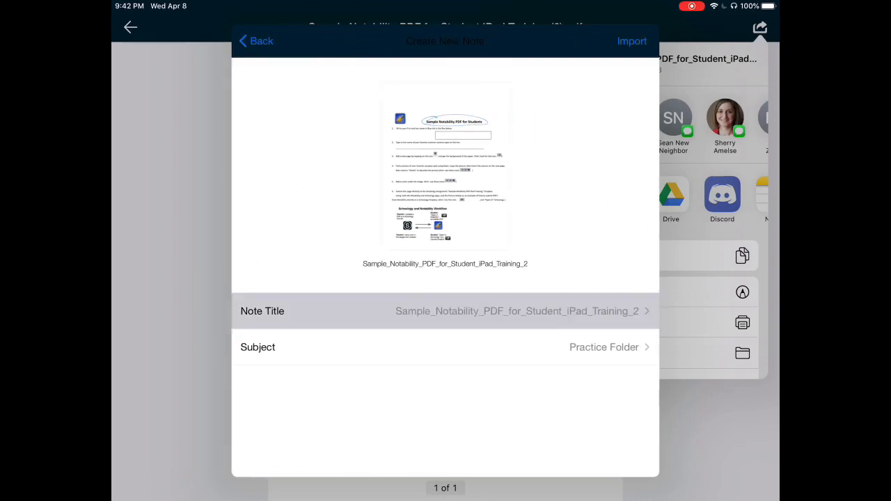
click(516, 312)
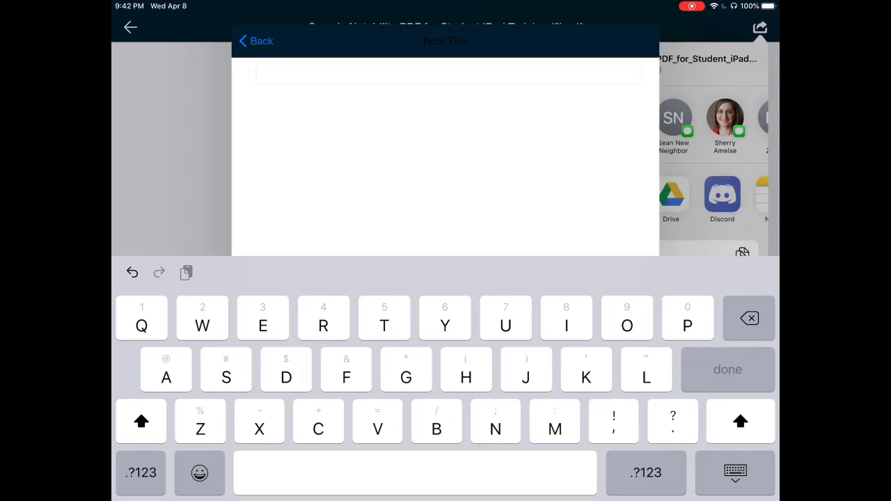
text(Sample no)
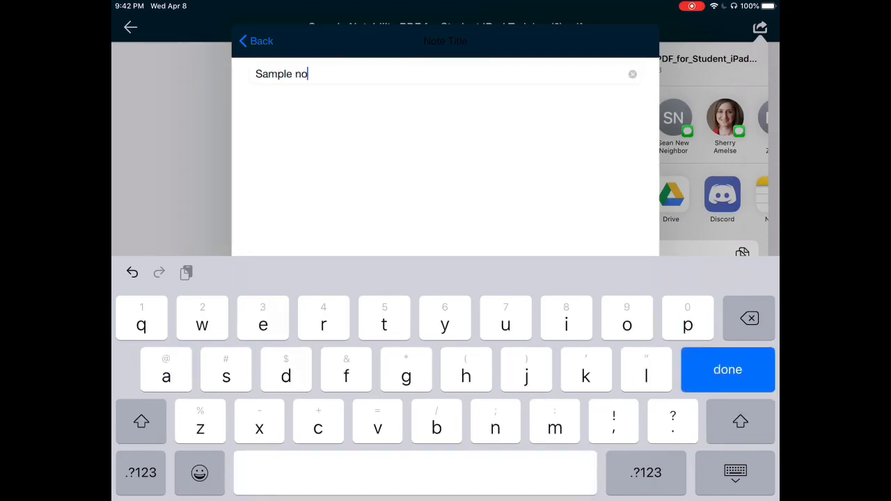
text(te)
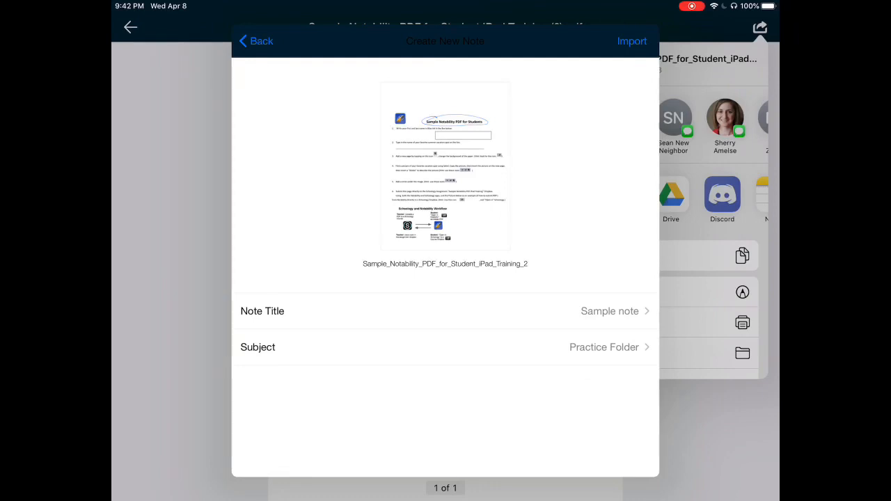
click(604, 347)
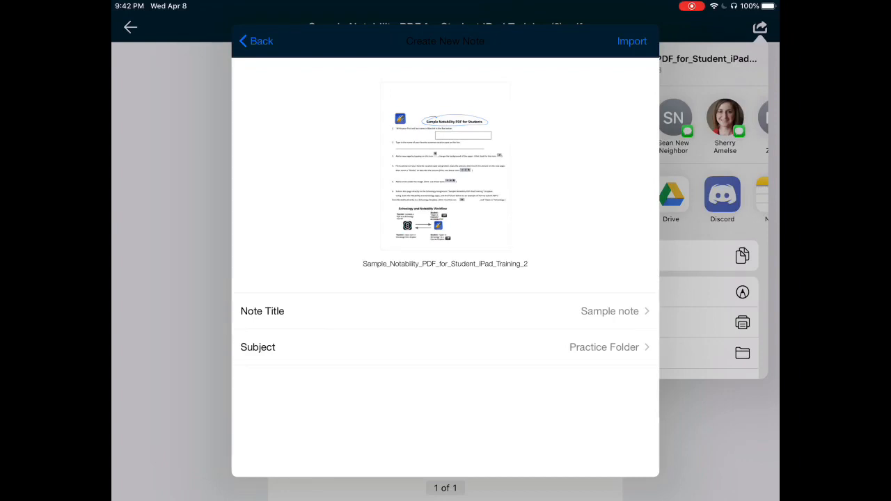
click(630, 41)
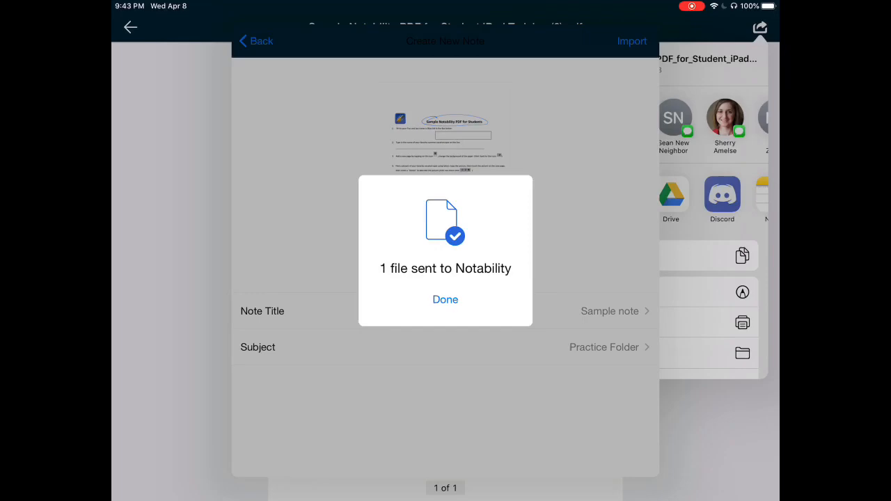
click(446, 299)
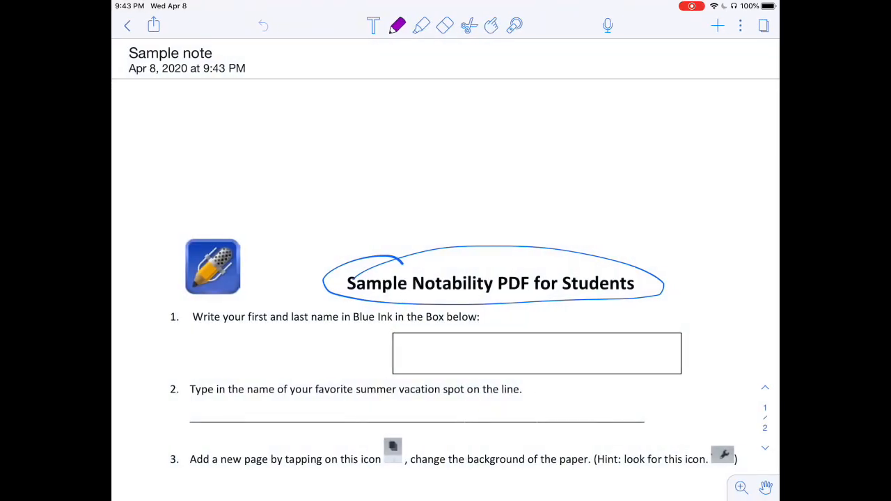
Circle item 2 on the worksheet in blue pen, then bring up the Send To destinations
click(396, 25)
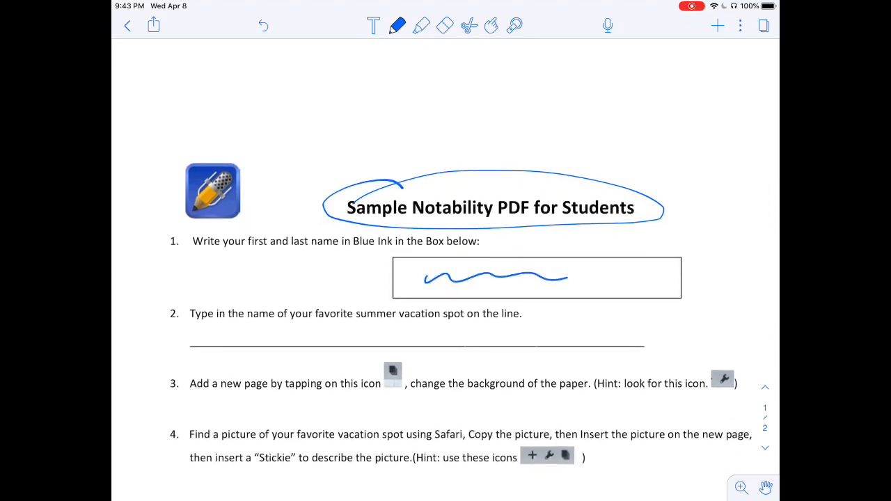
scroll(down, 3)
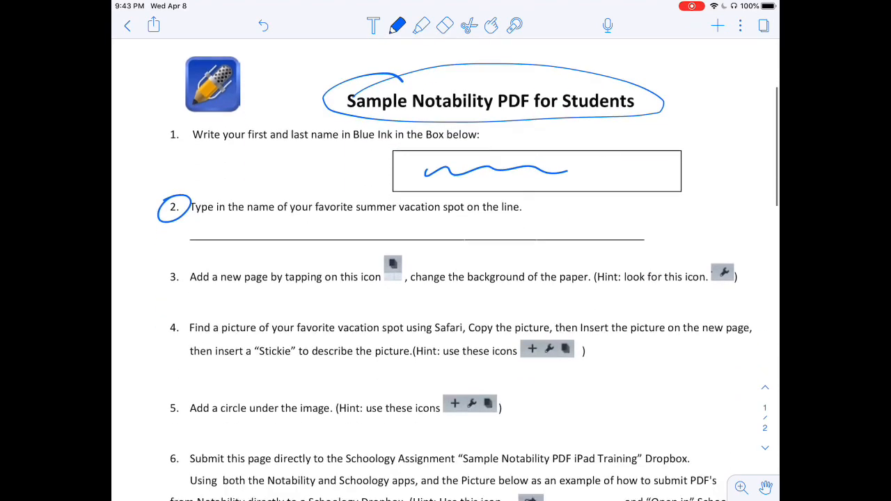
scroll(down, 3)
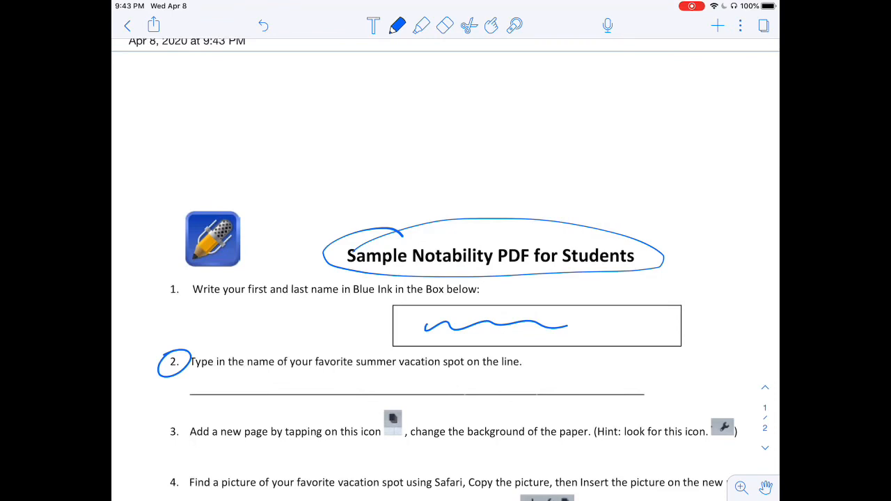
click(153, 25)
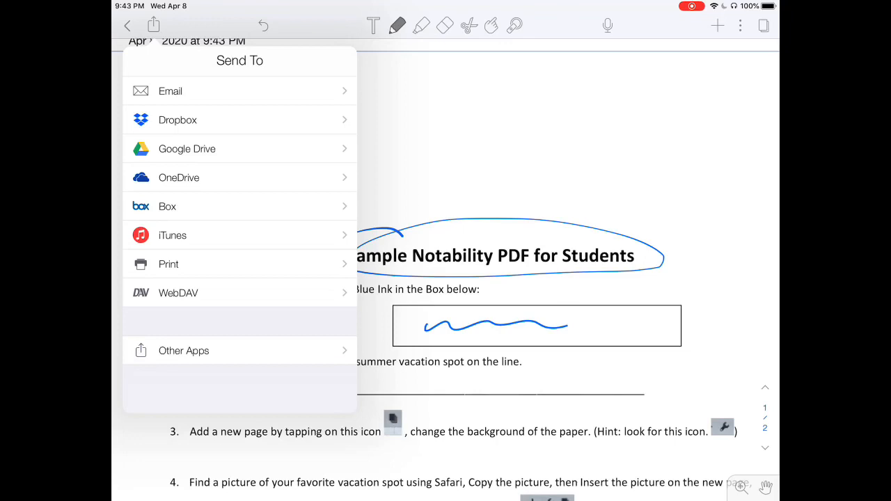
Share the note to Other Apps with the export format set to PDF for Schoology
click(183, 351)
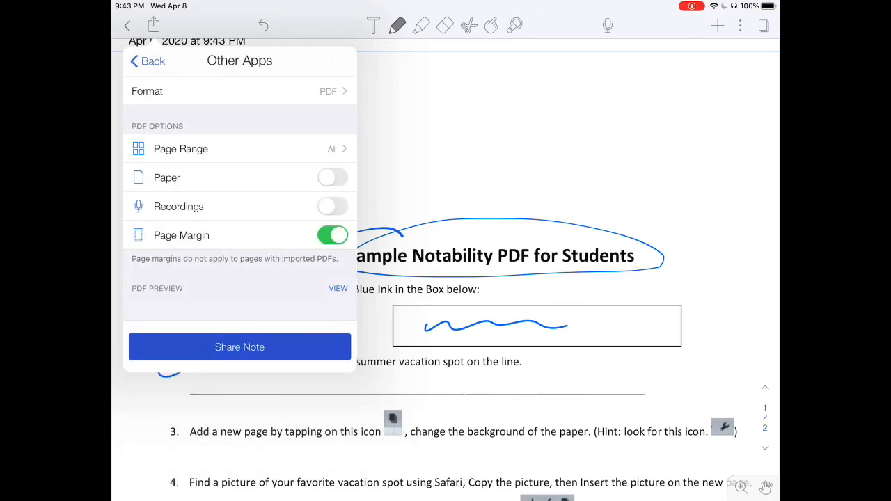
click(240, 90)
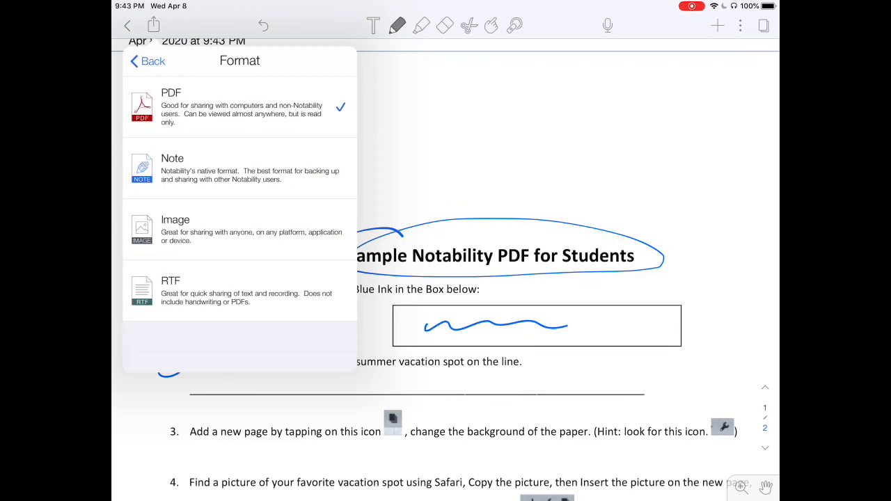
click(148, 61)
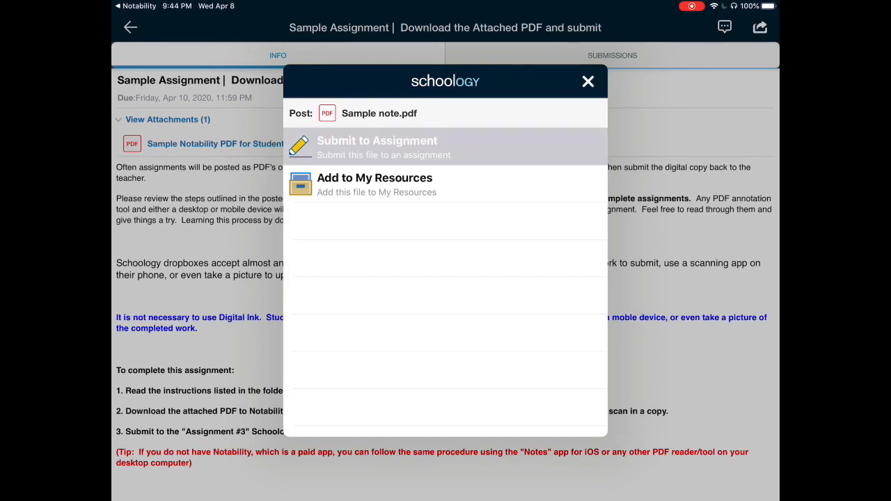
Upload Sample note.pdf as a submission to the Sample Assignment found by searching 'Sample'
click(376, 148)
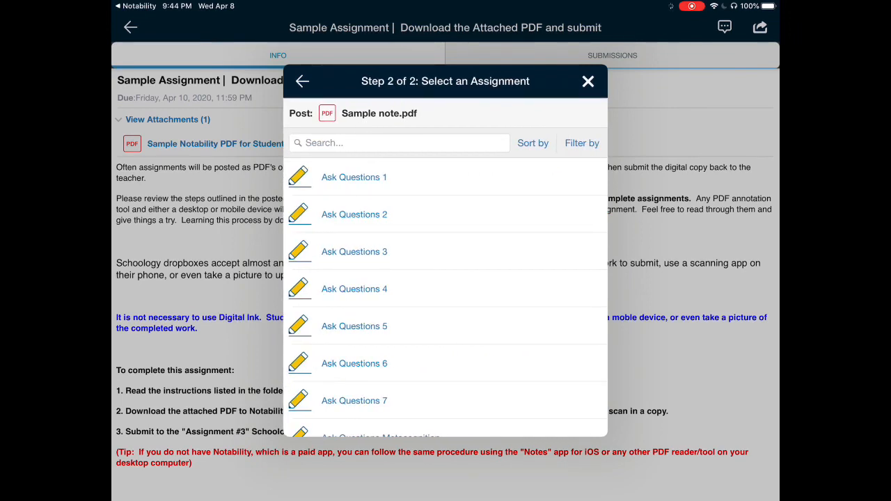
click(398, 142)
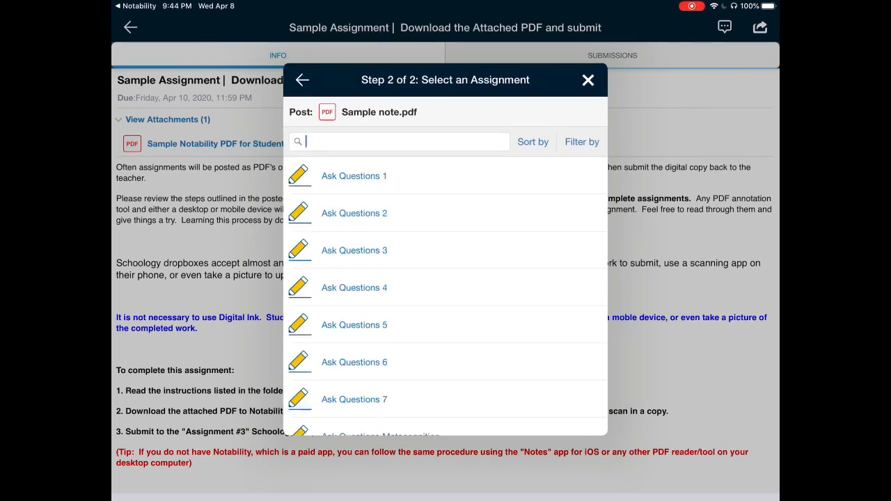
text(Sa)
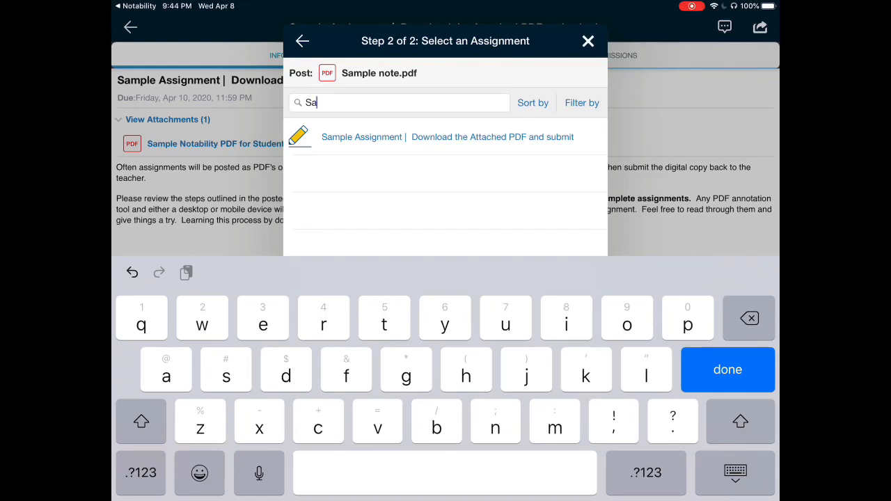
text(mple)
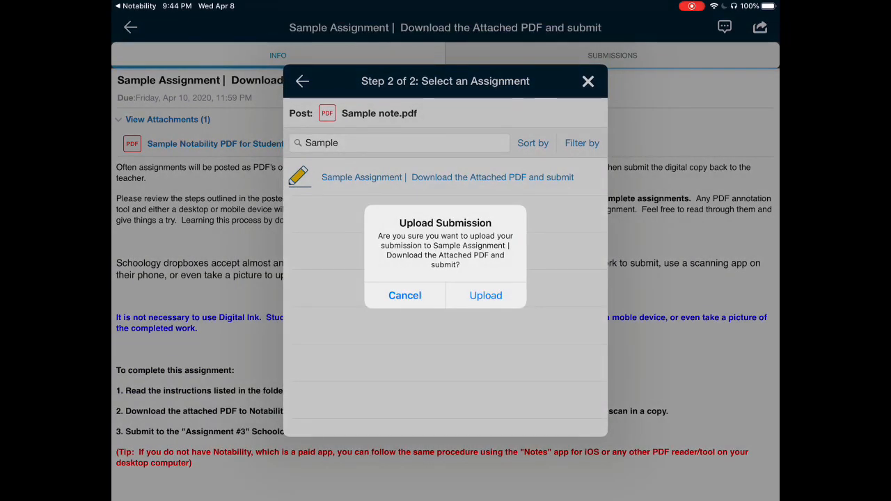
click(484, 295)
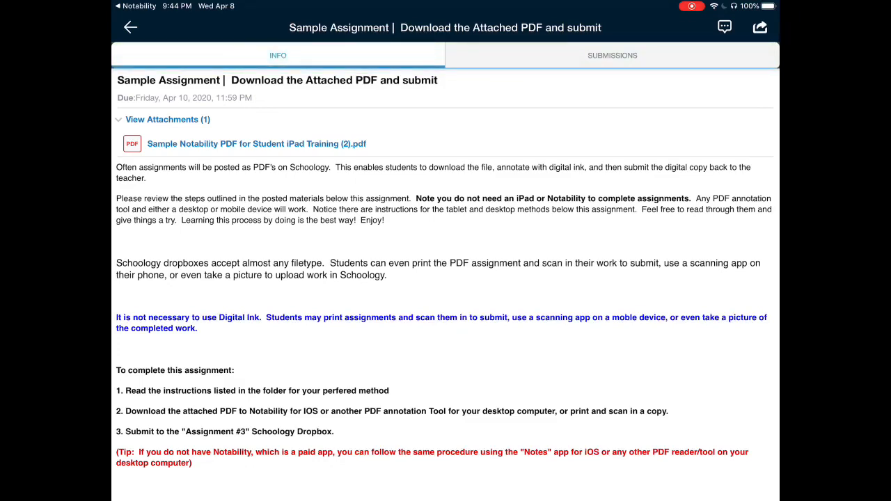
Check the Sample Assignment's Submissions show Sample note.pdf, then return to course materials
click(130, 28)
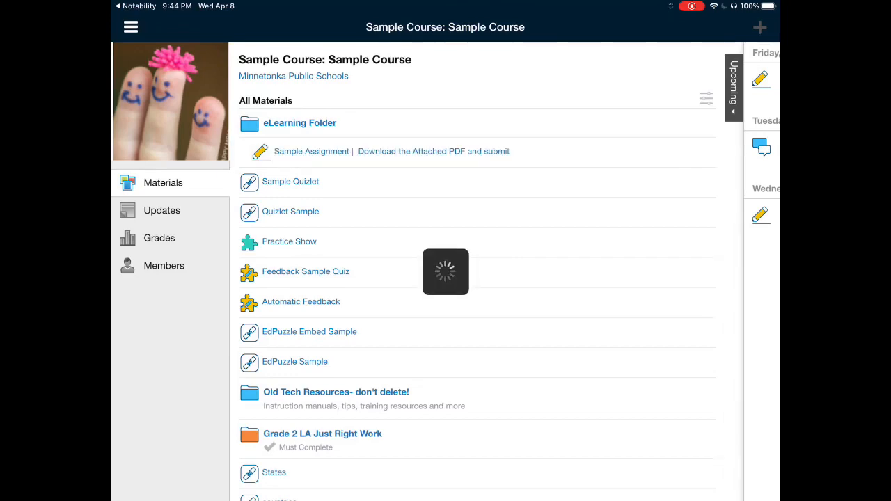
click(312, 150)
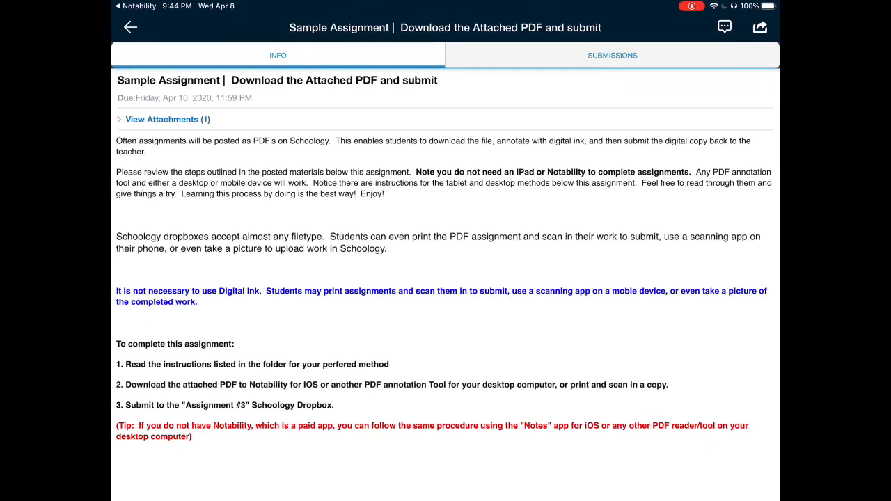
click(612, 55)
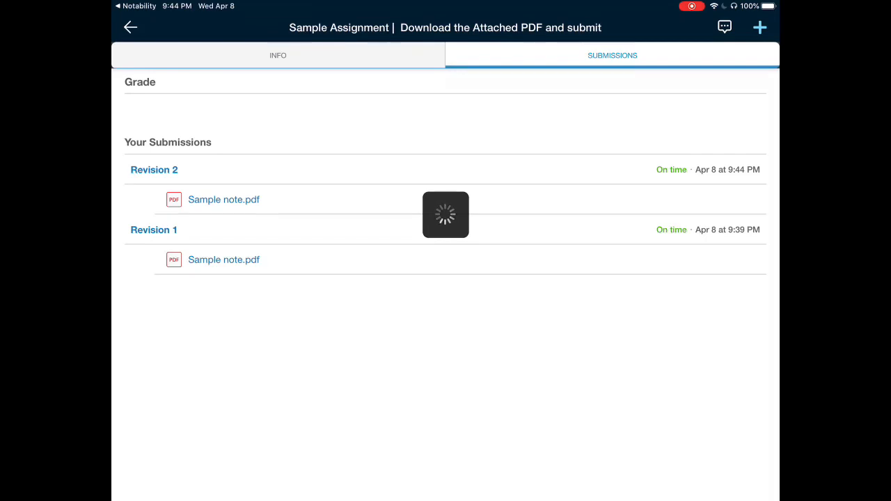
click(131, 28)
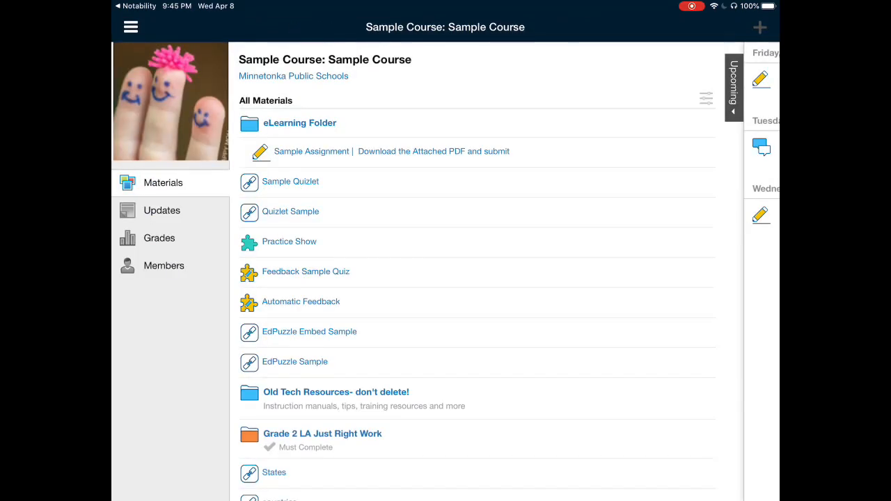